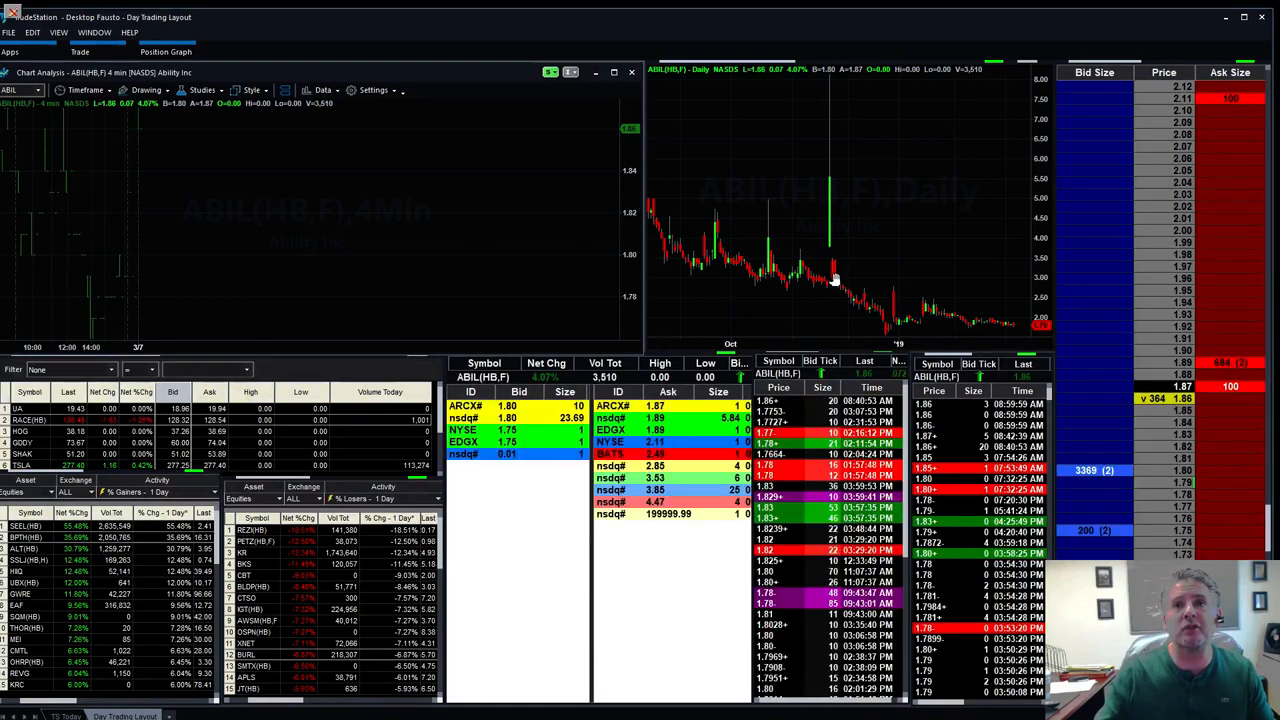
mouse_move(828, 256)
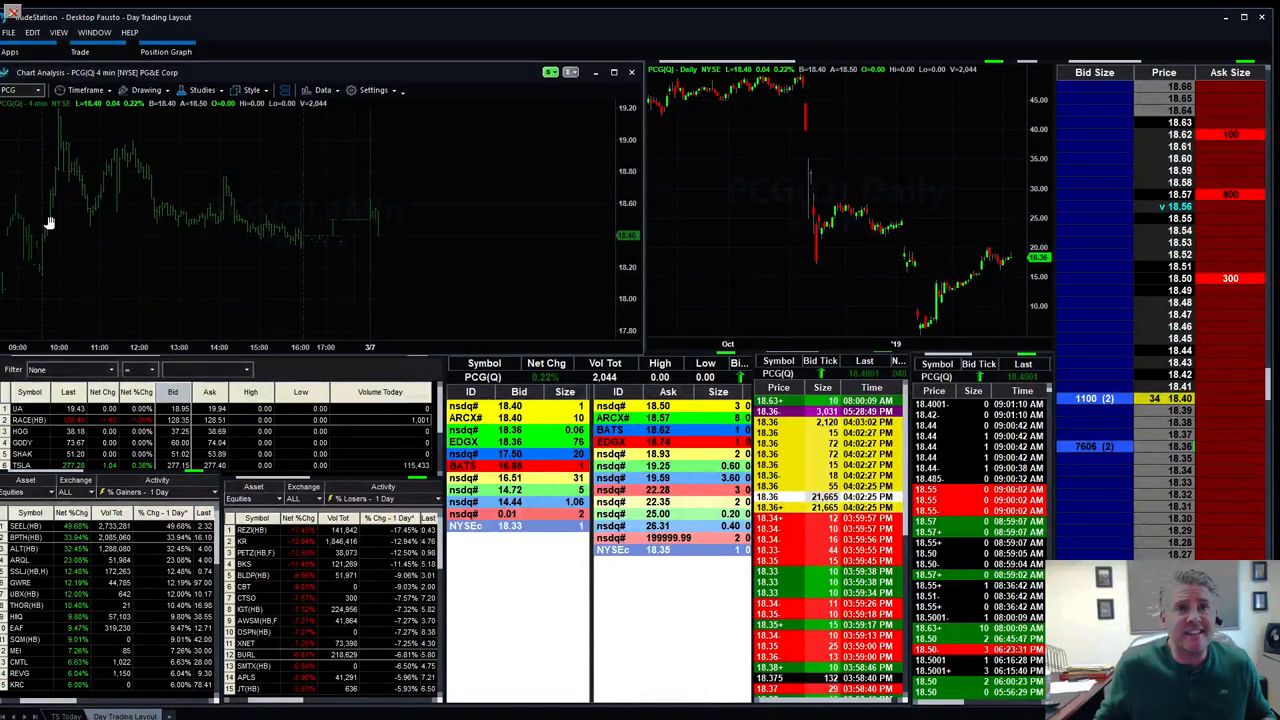
mouse_move(76, 164)
text(ARRY)
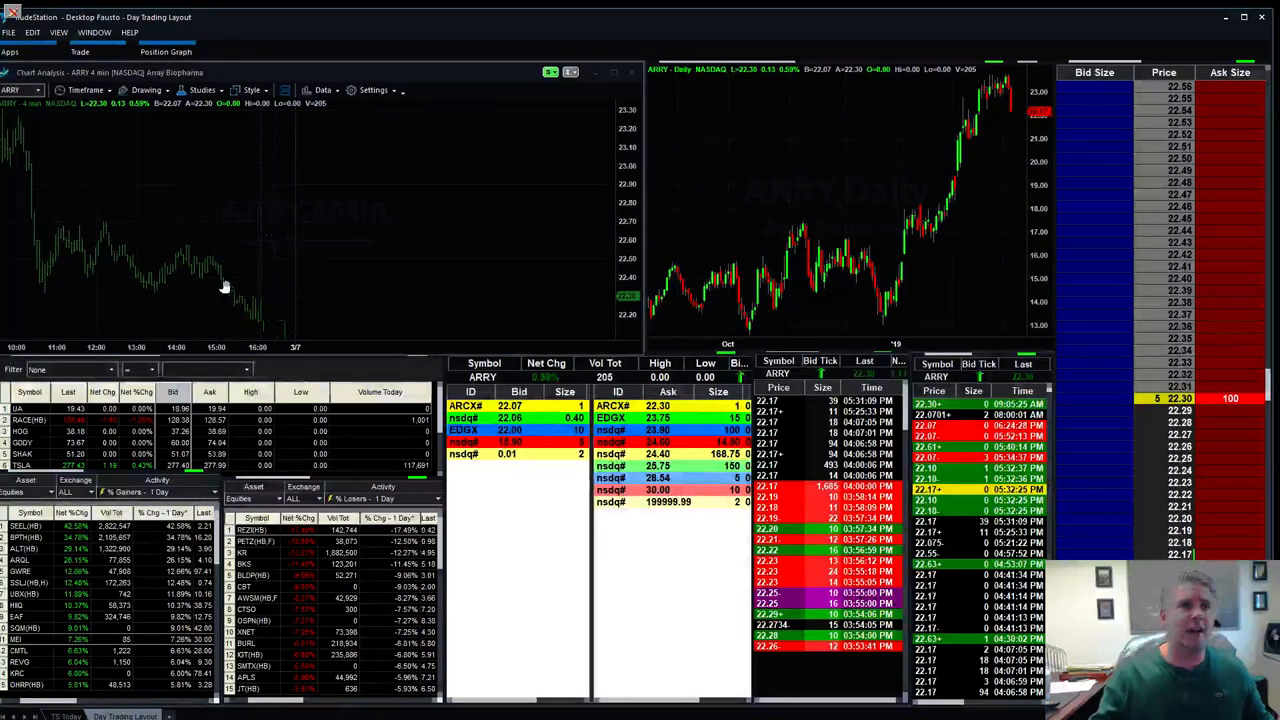
mouse_move(212, 264)
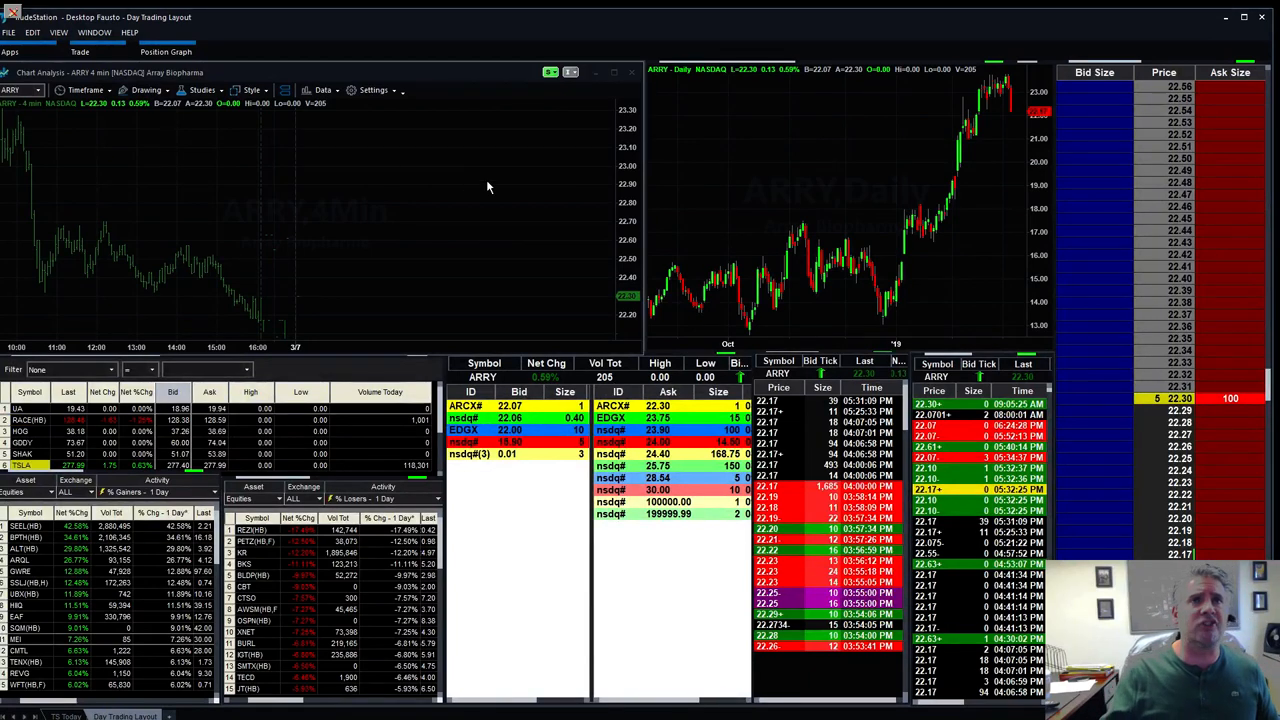
mouse_move(492, 192)
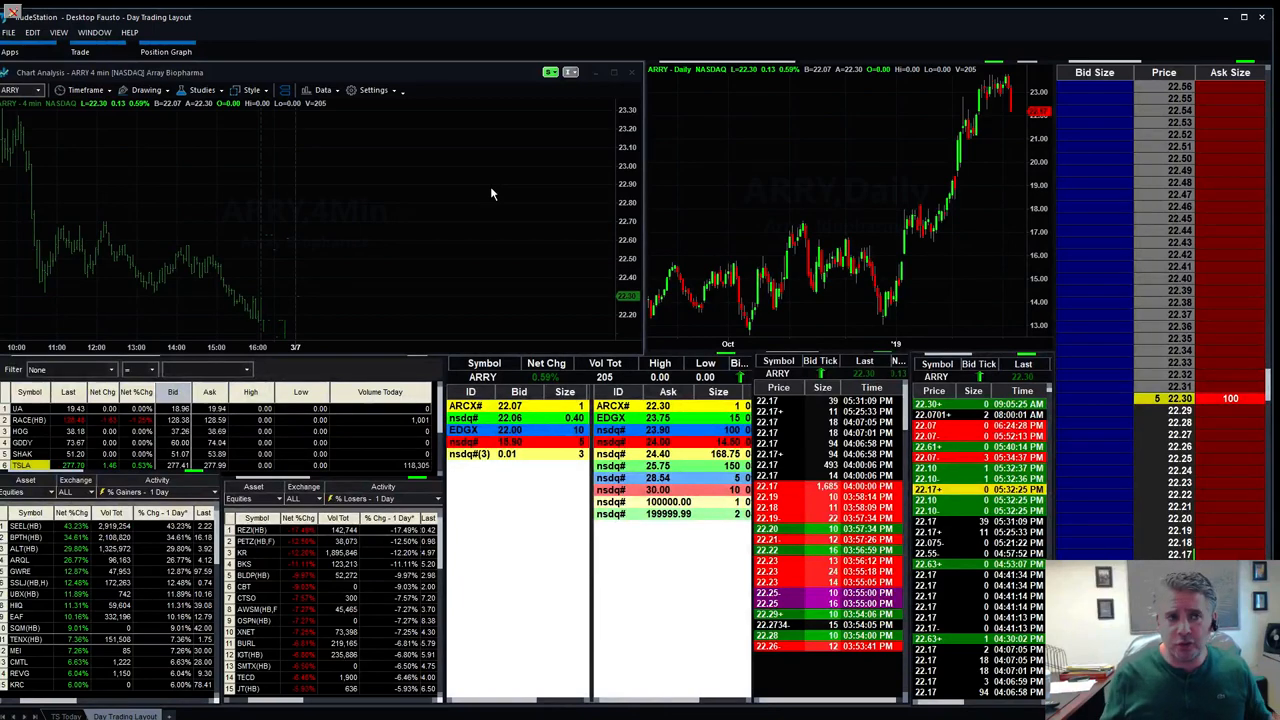
mouse_move(476, 212)
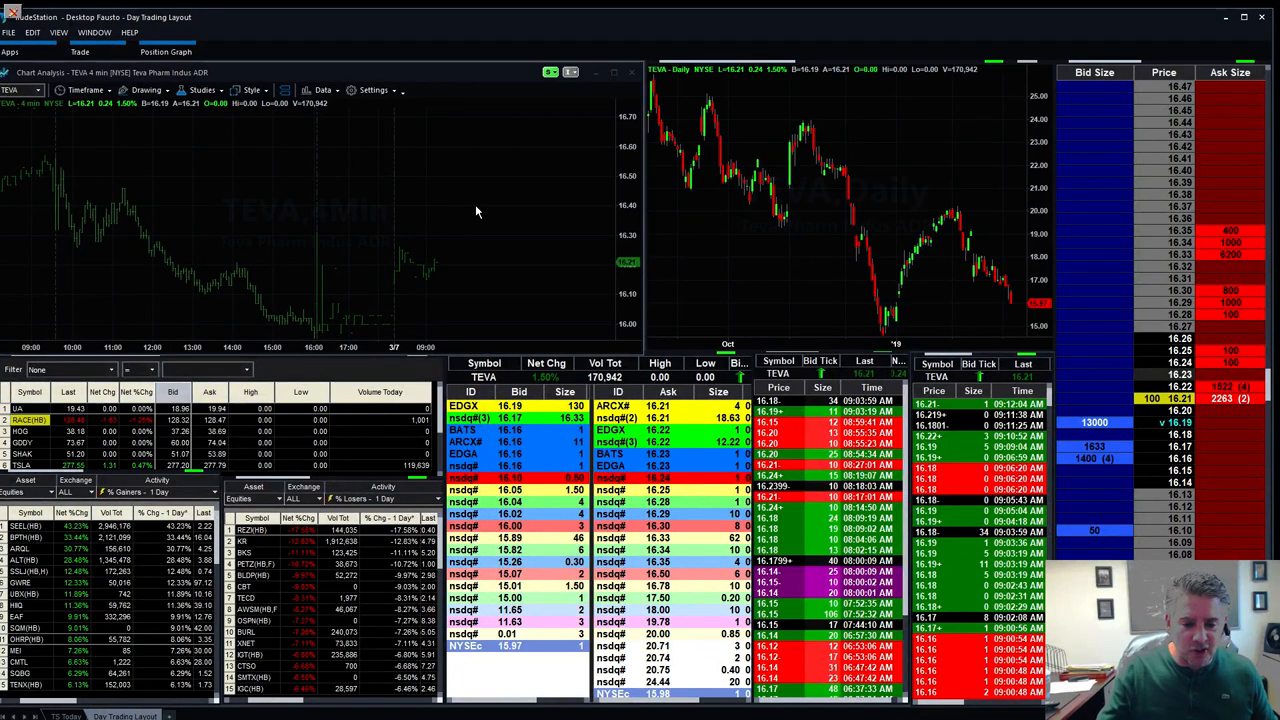
mouse_move(490, 252)
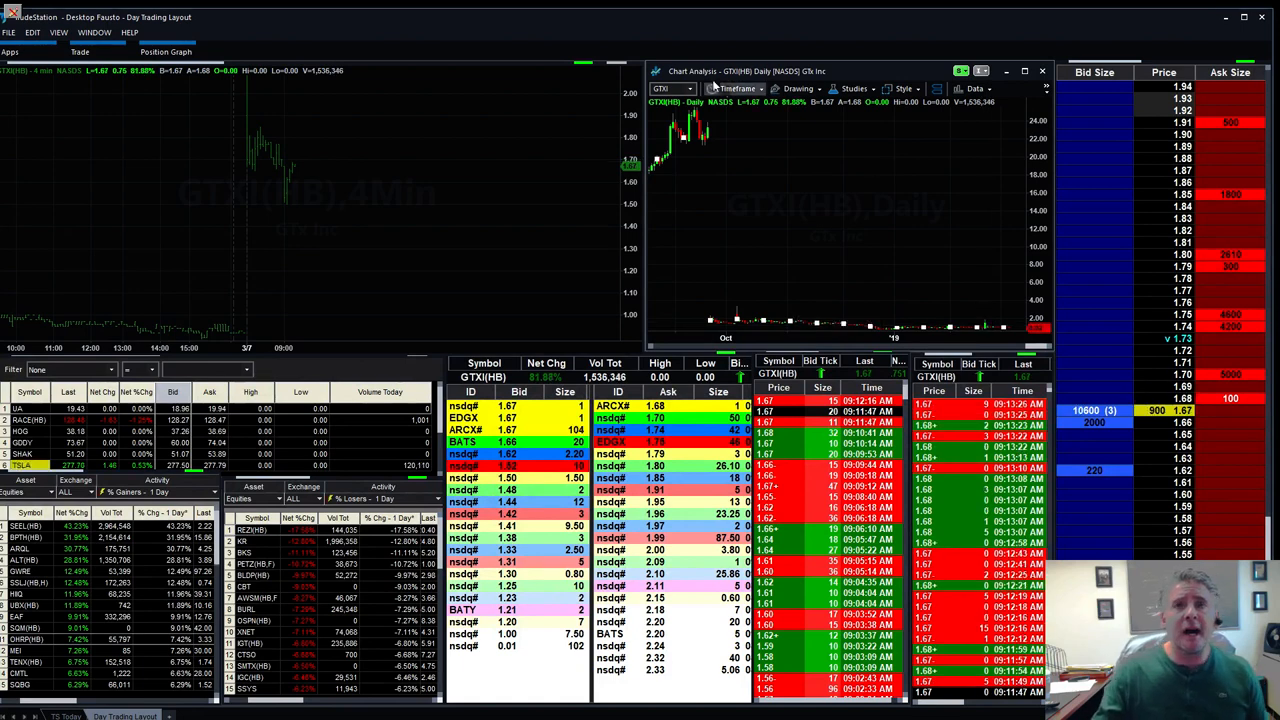
Step: Load GTXI across the linked minute and daily charts, market depth and time and sales
click(738, 88)
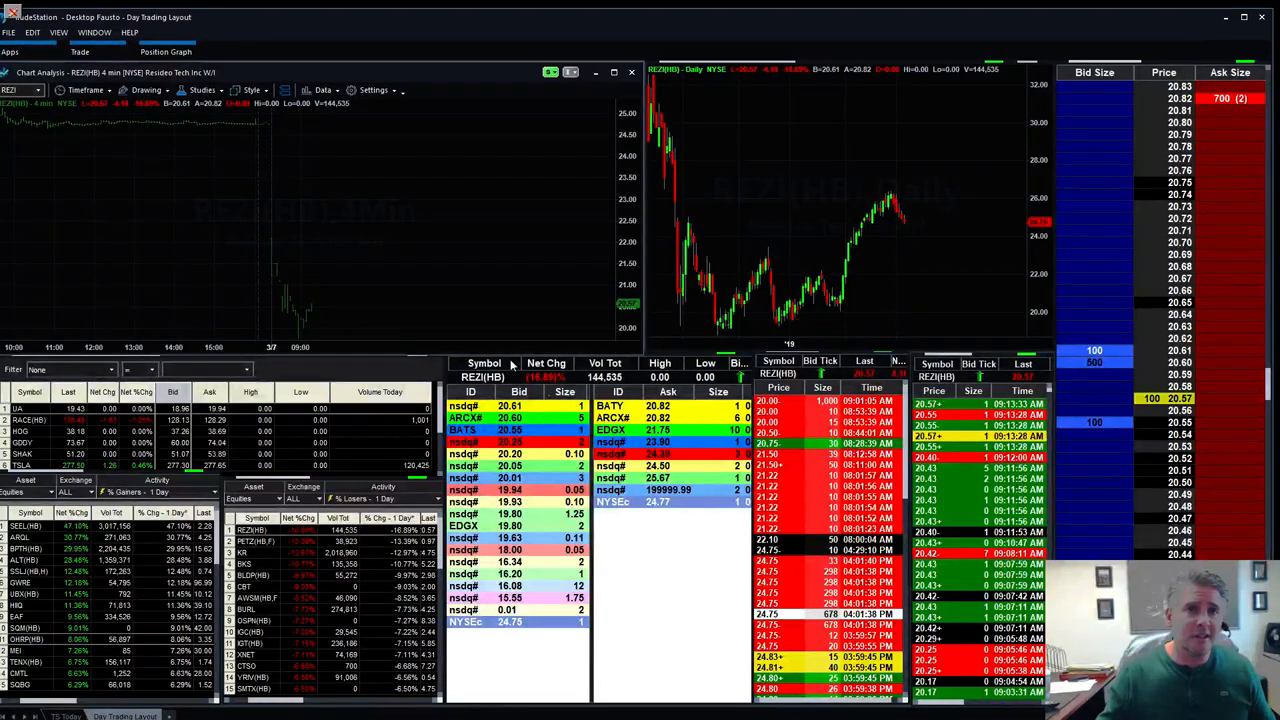
mouse_move(450, 236)
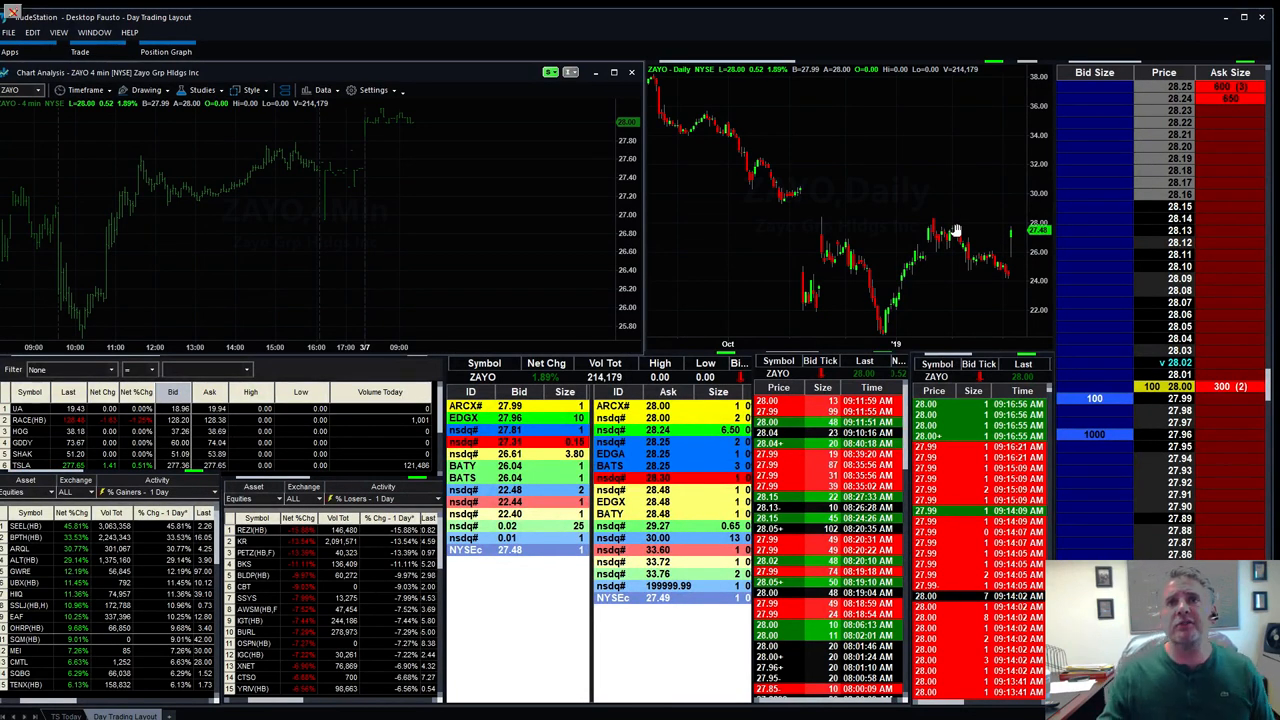
mouse_move(824, 214)
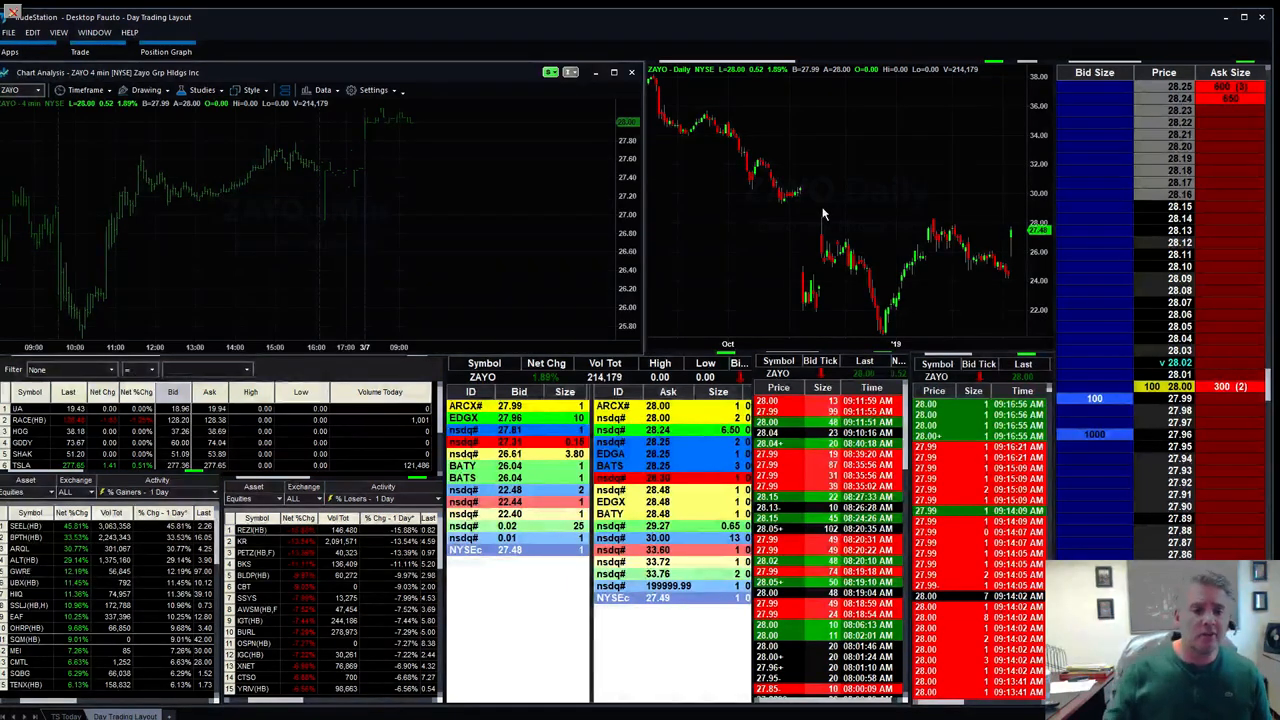